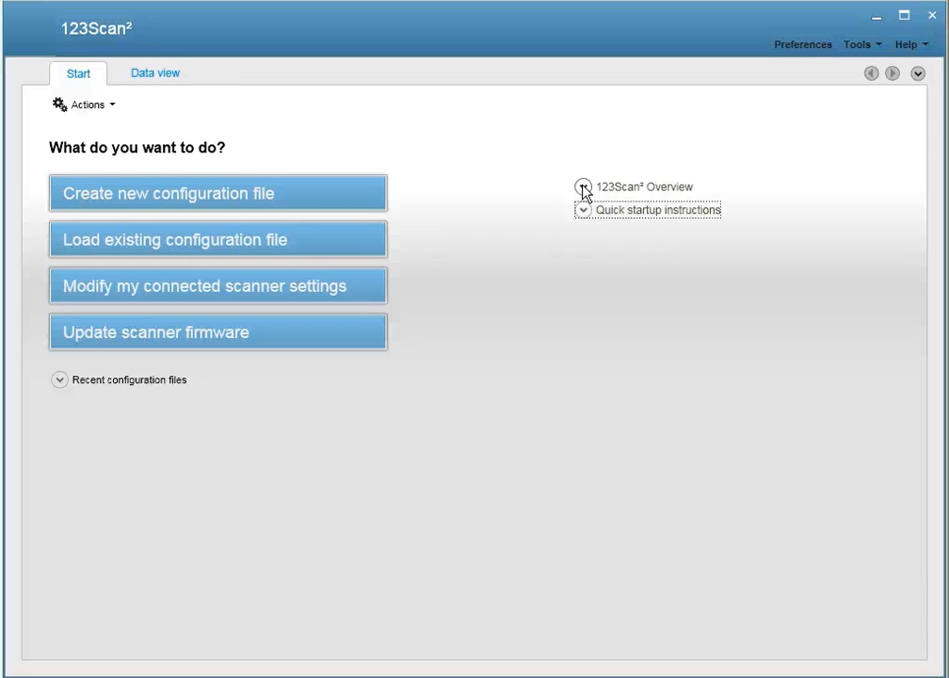
# Begin a new configuration file, Untitled6, from the Start screen.
pyautogui.click(584, 186)
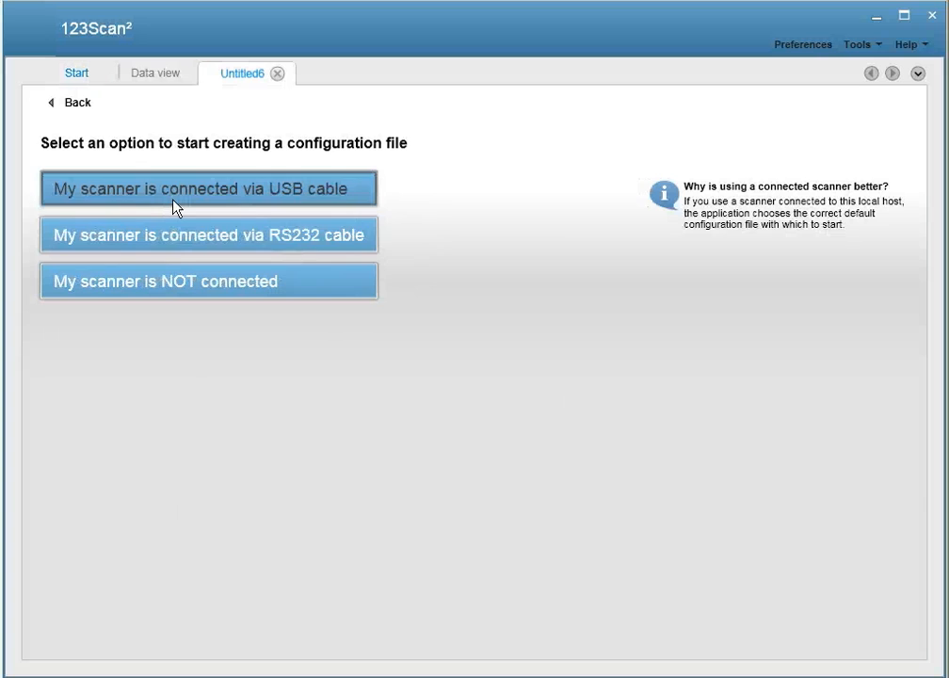
# Choose the USB-cable connection, loading a DS9208 profile at the Name and notes page.
pyautogui.click(207, 189)
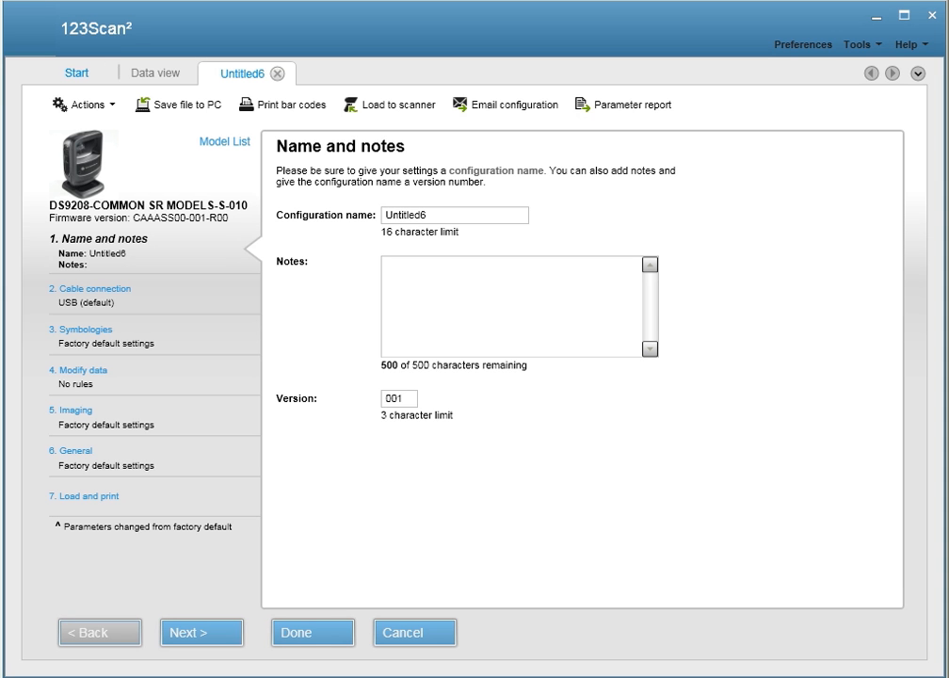
# Name the configuration 'Test' and load it to the scanner from the Load and print step.
pyautogui.write('Test')
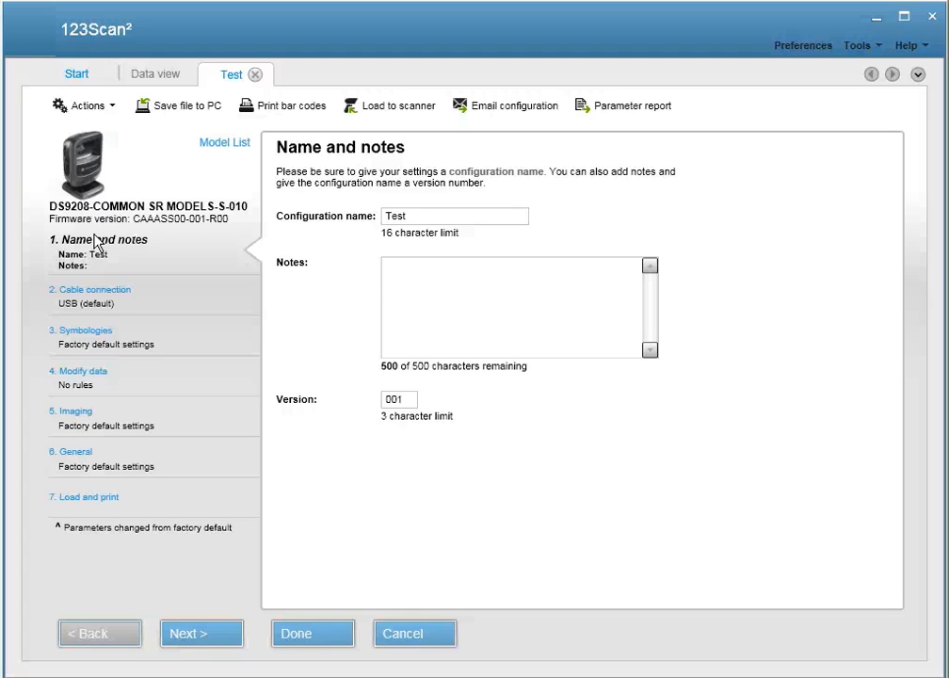
pyautogui.click(85, 498)
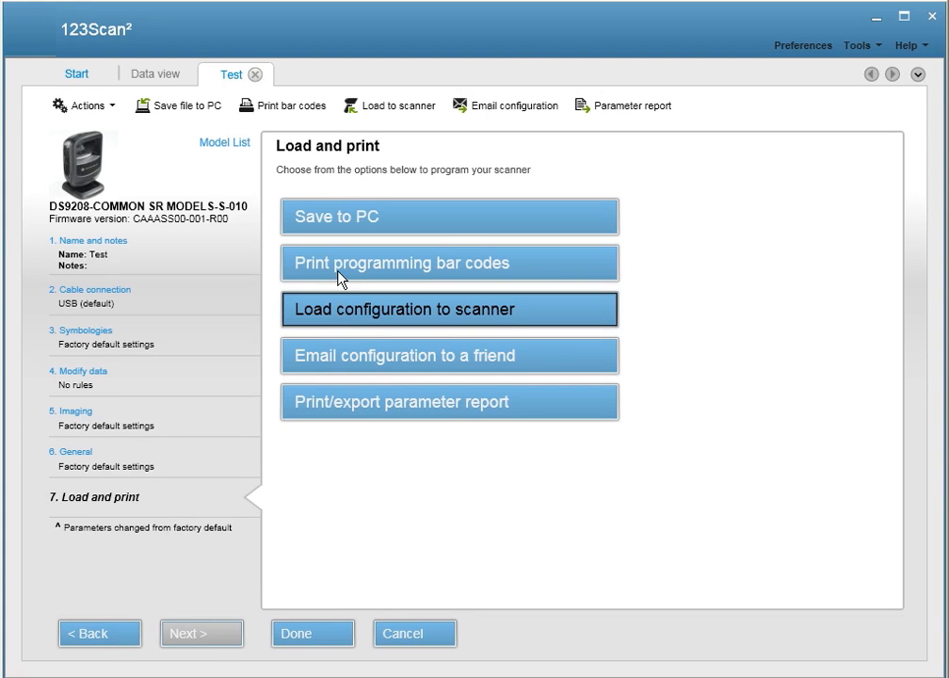
pyautogui.click(450, 264)
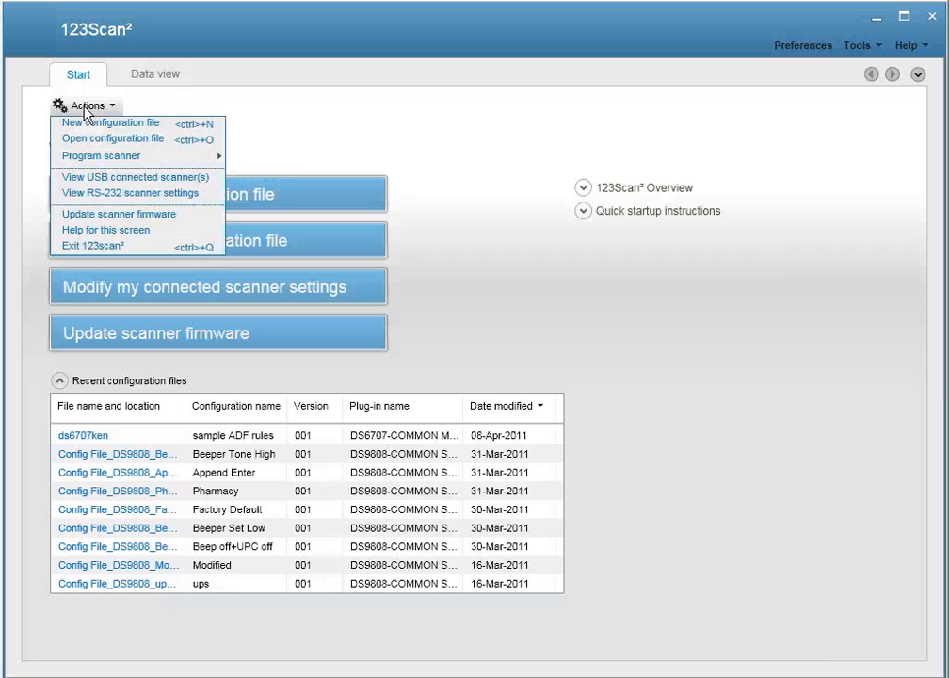
# View the USB-connected scanners receiving Test, then show the scanner Data view.
pyautogui.click(138, 177)
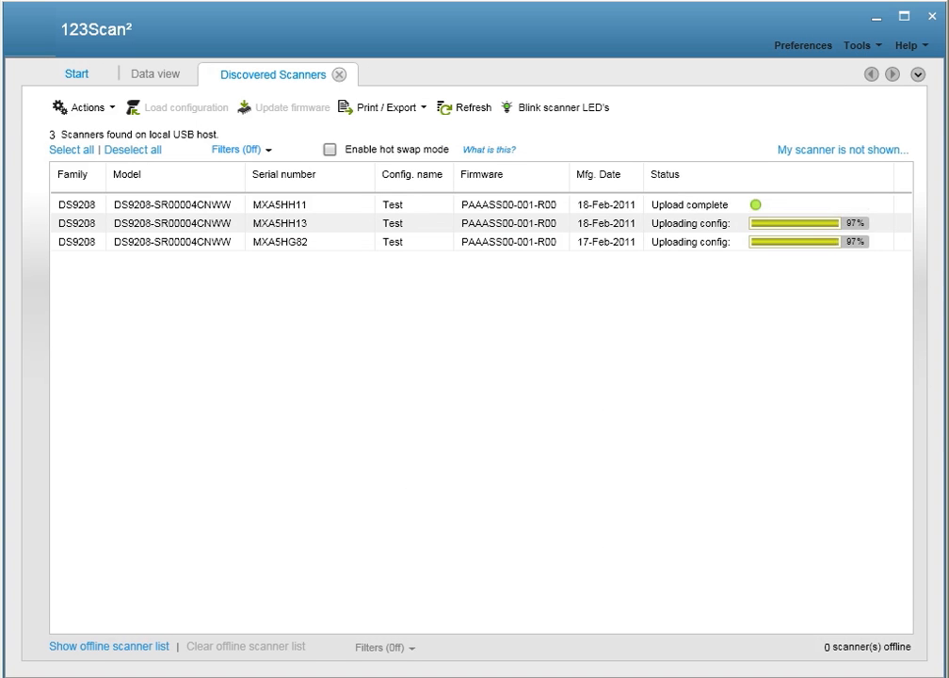
pyautogui.click(150, 73)
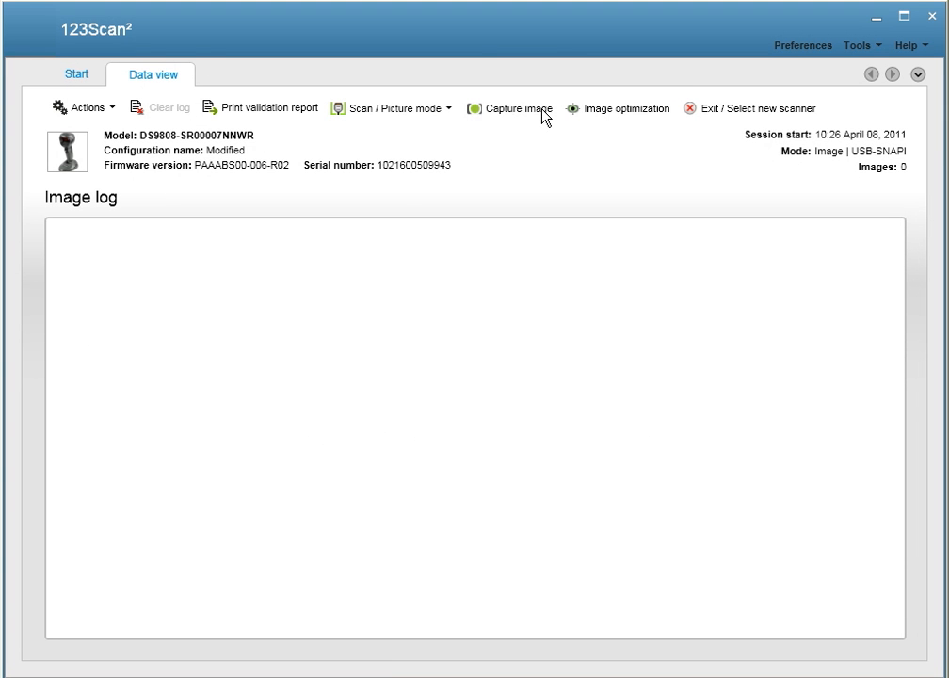
# Switch to the Barcode data viewer (Scan Log) and preview the validation report for printing.
pyautogui.click(508, 107)
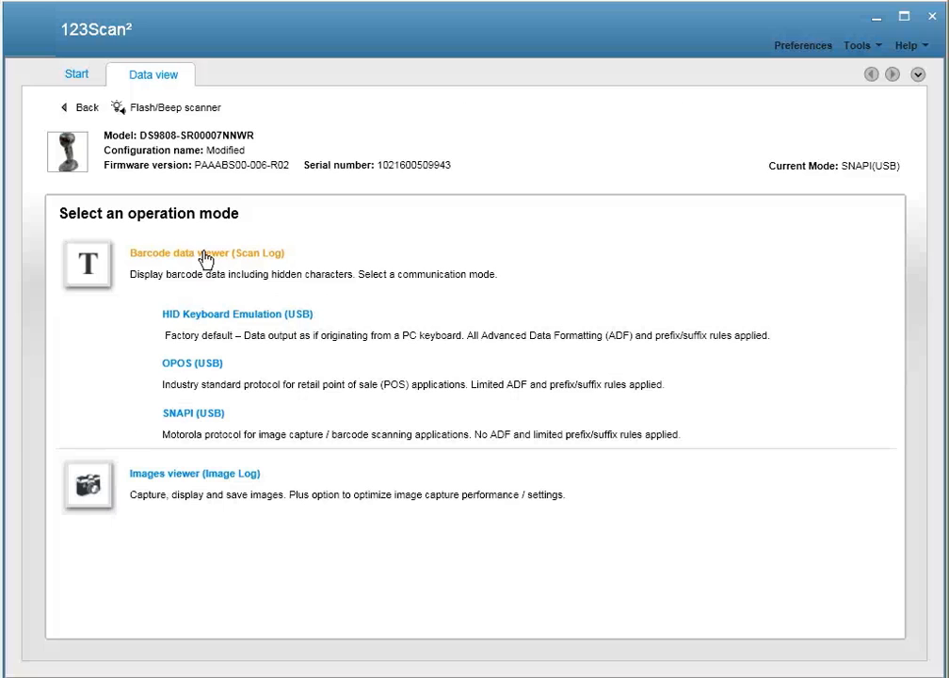
pyautogui.click(192, 413)
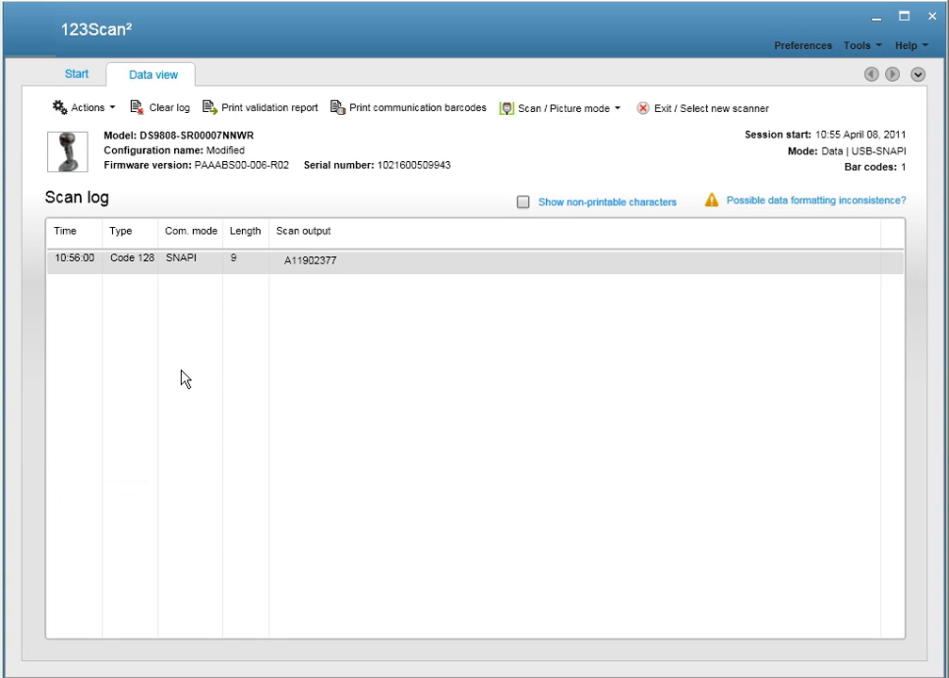
pyautogui.click(262, 105)
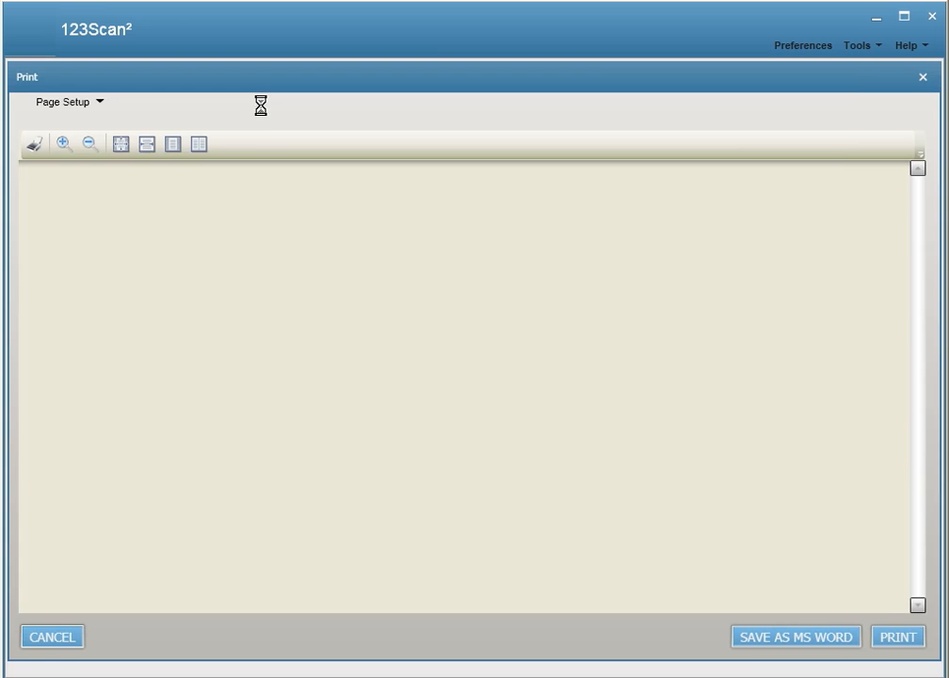